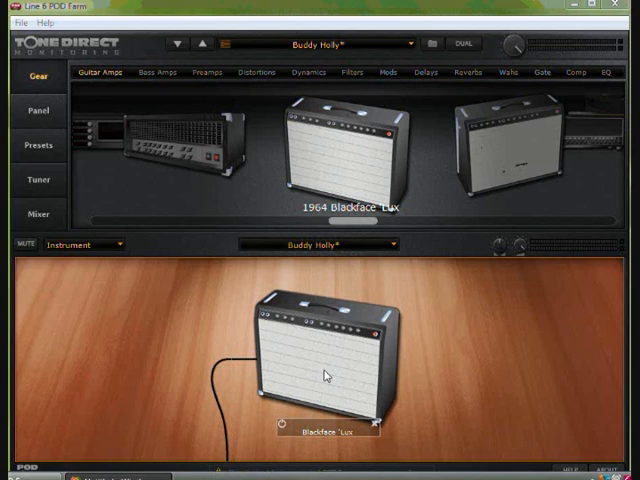
{"action": "mouse_move", "coordinate": [390, 222]}
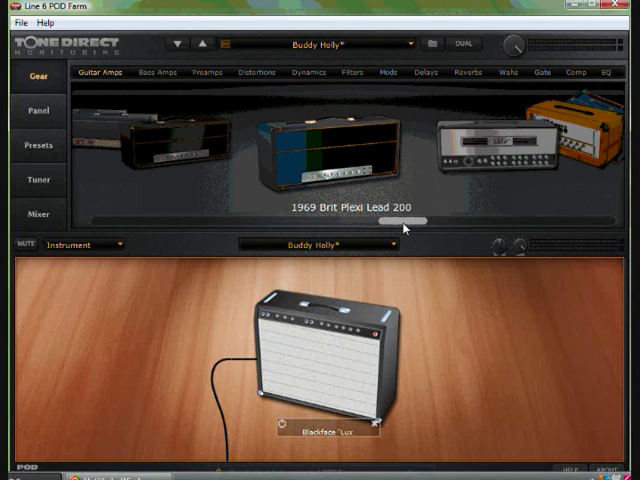
- Swap the Blackface 'Lux amp in the Buddy Holly preset for the Line 6 Fuzz amp
{"action": "left_click", "coordinate": [411, 228]}
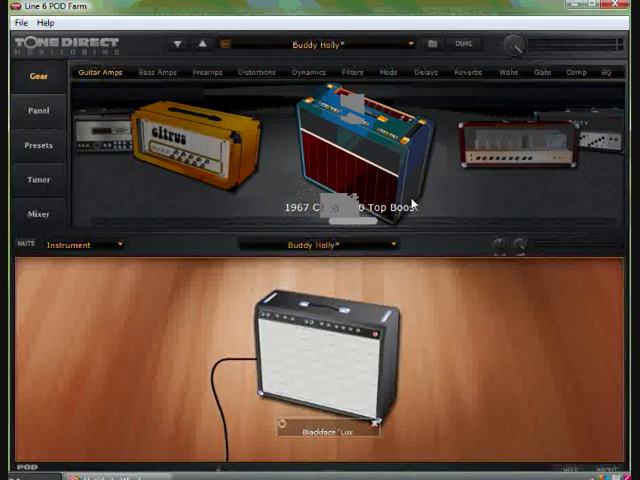
{"action": "left_click", "coordinate": [108, 72]}
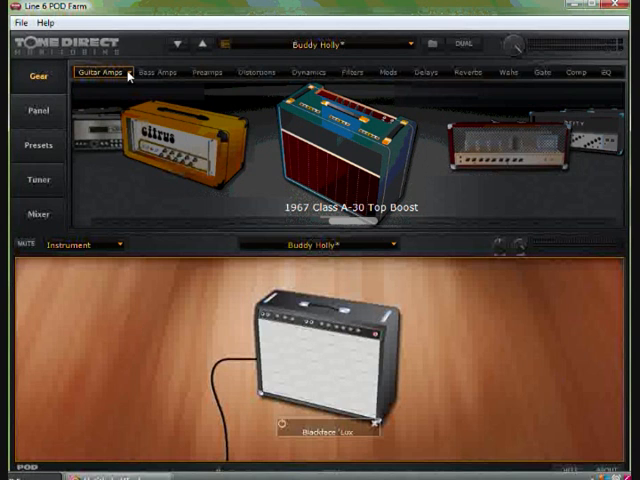
{"action": "left_click", "coordinate": [120, 74]}
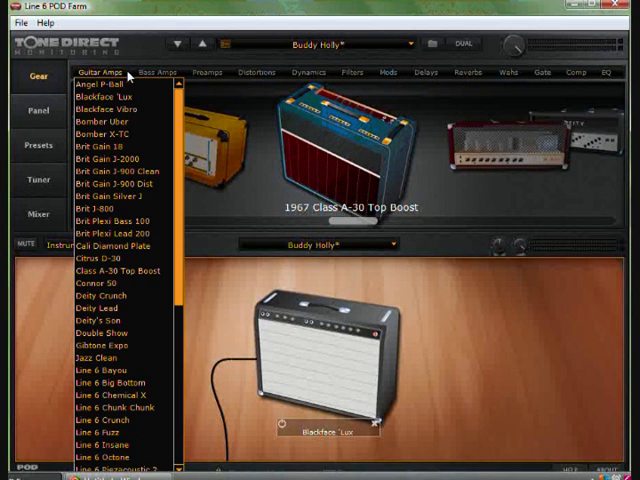
{"action": "mouse_move", "coordinate": [110, 435]}
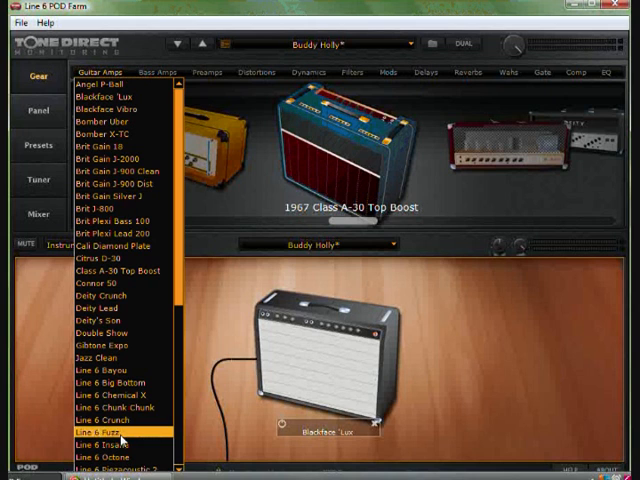
{"action": "left_click", "coordinate": [99, 333]}
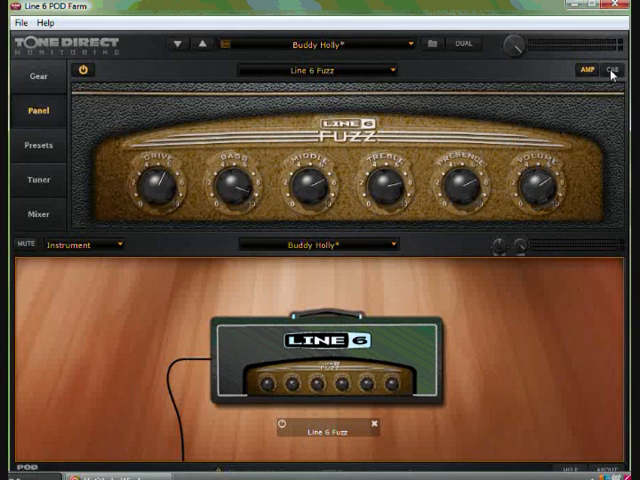
- Set the Fuzz amp's cabinet to 4x12 1968 Green 25s and microphone to 67 Condenser
{"action": "left_click", "coordinate": [620, 70]}
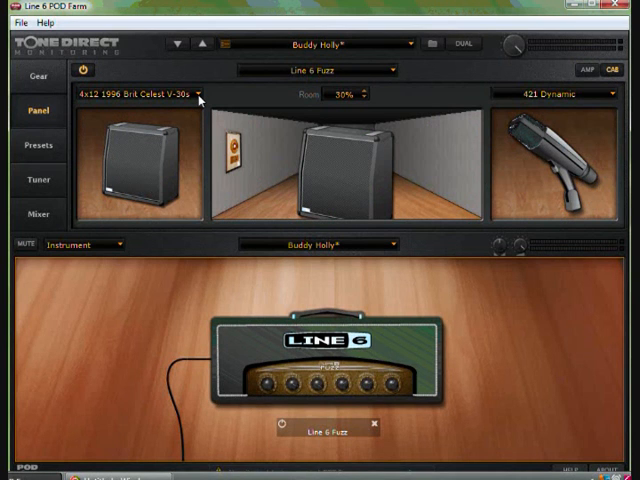
{"action": "left_click", "coordinate": [195, 98]}
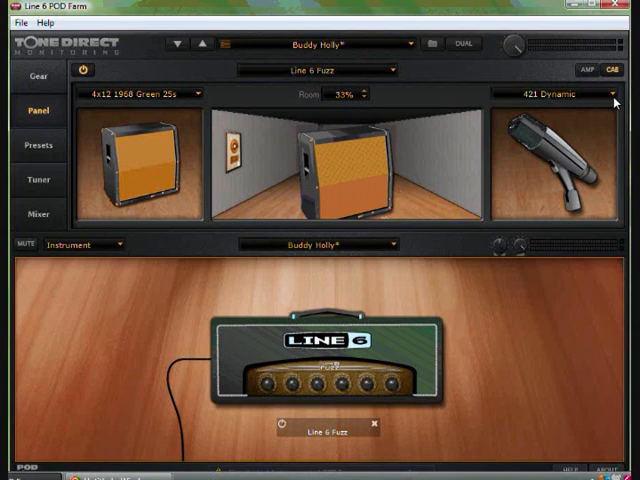
{"action": "left_click", "coordinate": [608, 92]}
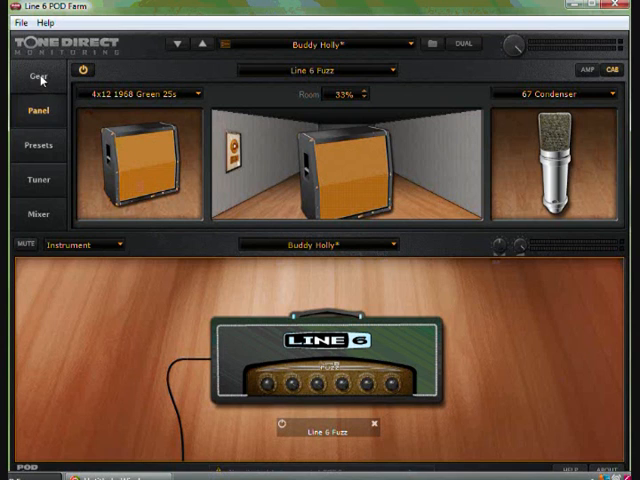
{"action": "left_click", "coordinate": [33, 77]}
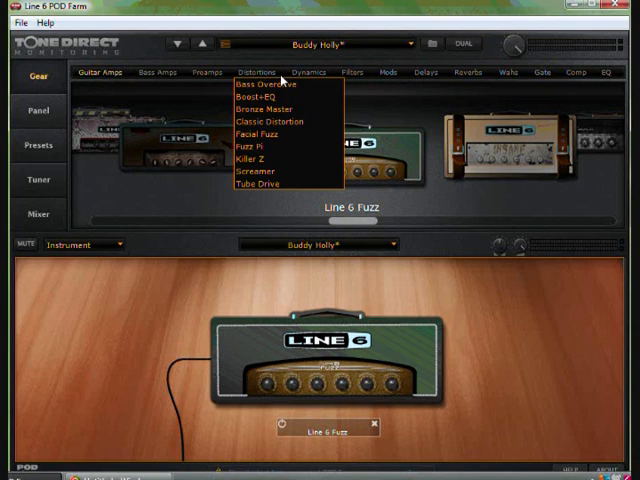
- Add the Facial Fuzz distortion pedal before the amp and raise its gain to about 79%
{"action": "left_click", "coordinate": [101, 71]}
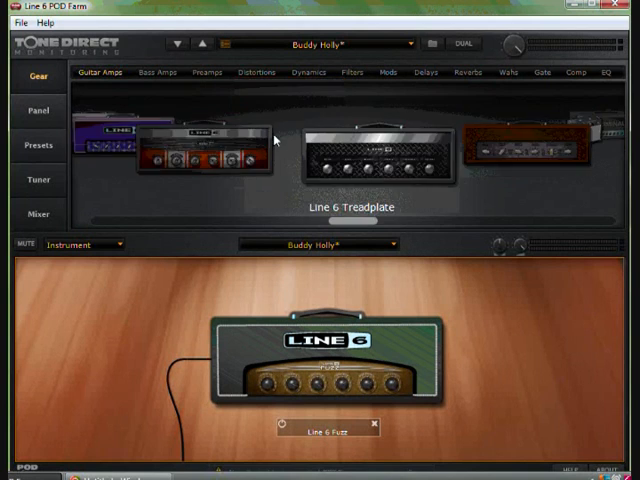
{"action": "left_click", "coordinate": [256, 72]}
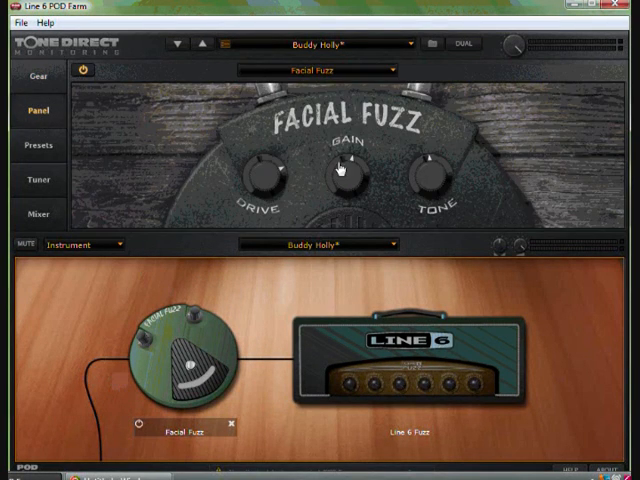
{"action": "left_click_drag", "start_coordinate": [349, 175], "coordinate": [349, 160]}
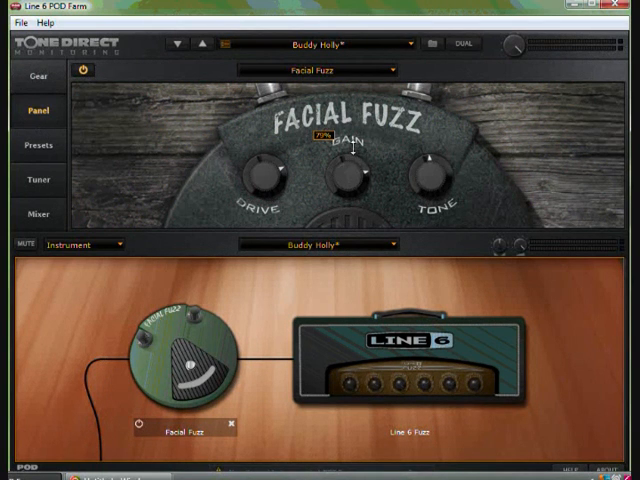
{"action": "mouse_move", "coordinate": [424, 178]}
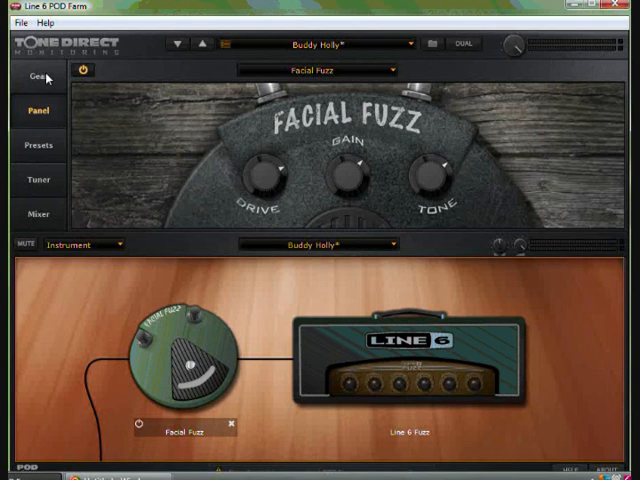
{"action": "left_click", "coordinate": [34, 75]}
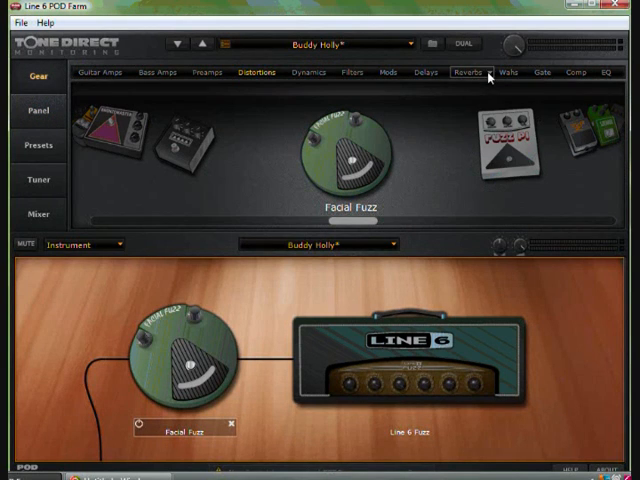
- Add the Medium Hall reverb after the Line 6 Fuzz amp and check its controls
{"action": "left_click", "coordinate": [483, 72]}
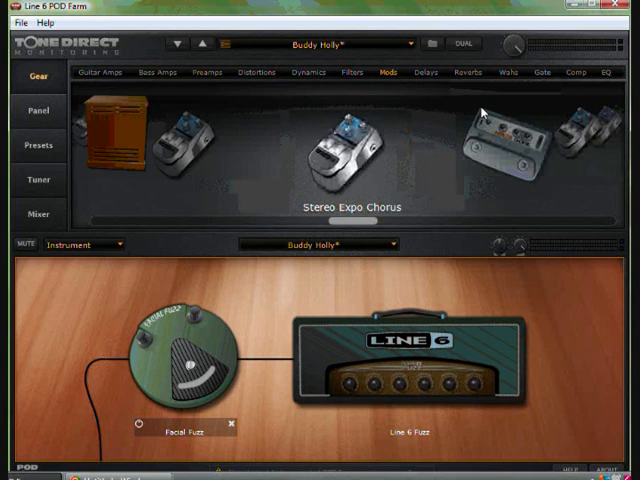
{"action": "left_click", "coordinate": [466, 71]}
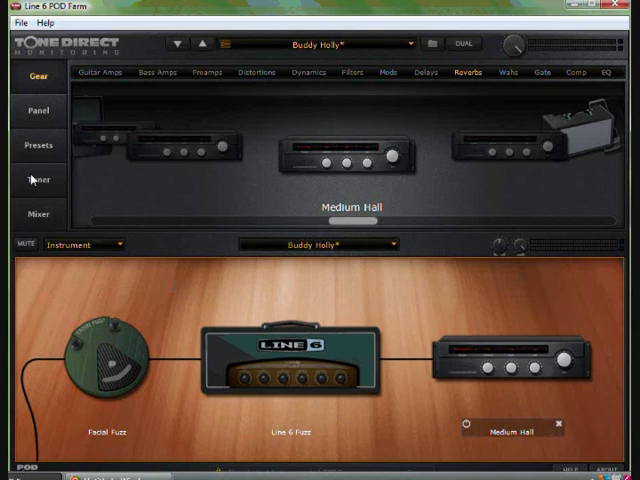
{"action": "left_click", "coordinate": [39, 110]}
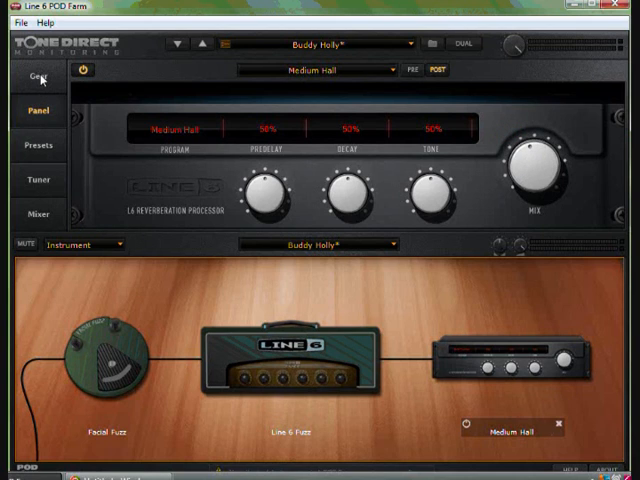
{"action": "left_click", "coordinate": [37, 77]}
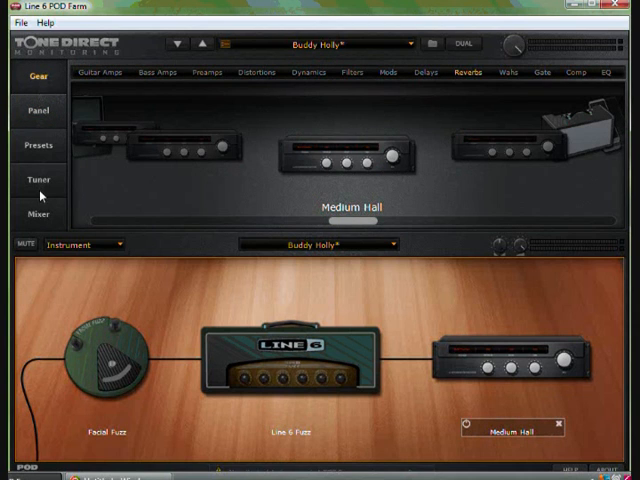
{"action": "left_click", "coordinate": [37, 180]}
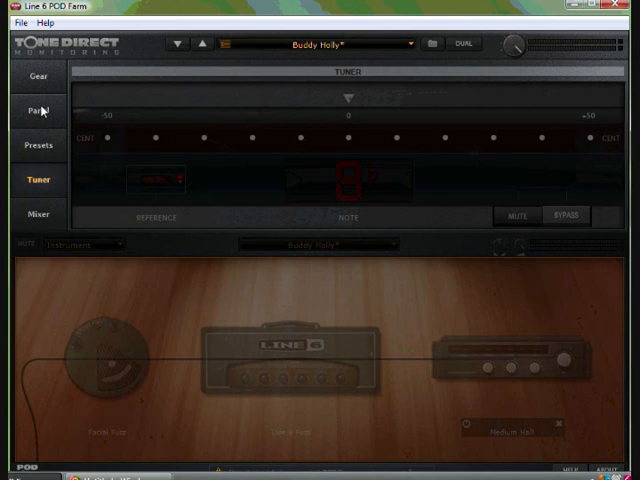
{"action": "left_click", "coordinate": [34, 78]}
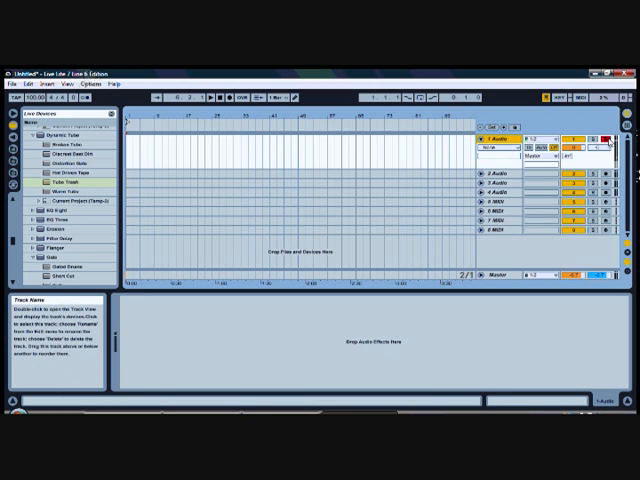
{"action": "mouse_move", "coordinate": [217, 113]}
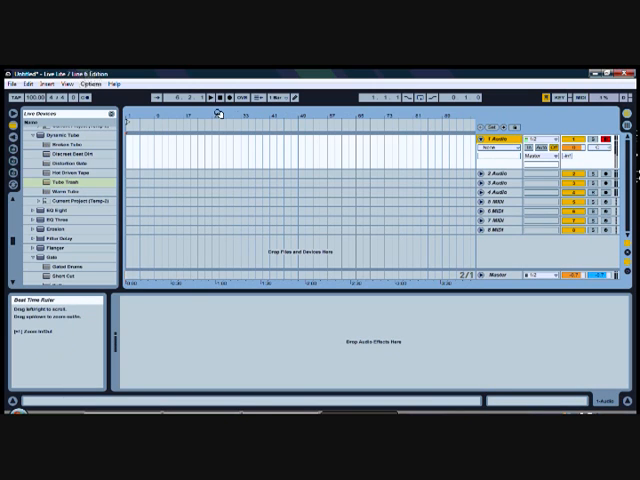
- Record a take on the armed first audio track, then stop recording
{"action": "left_click", "coordinate": [227, 99]}
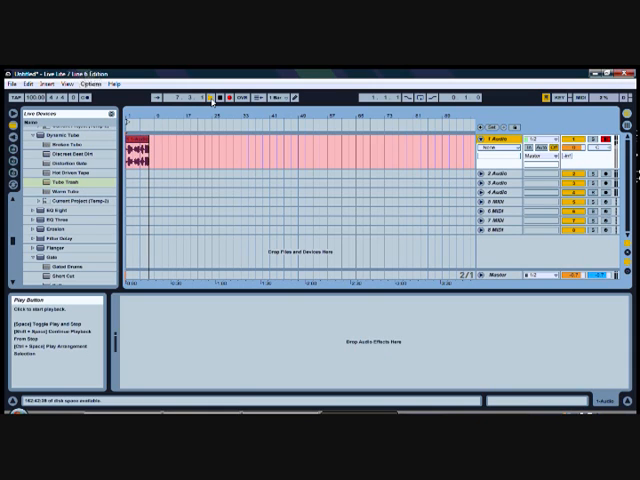
{"action": "left_click", "coordinate": [210, 99]}
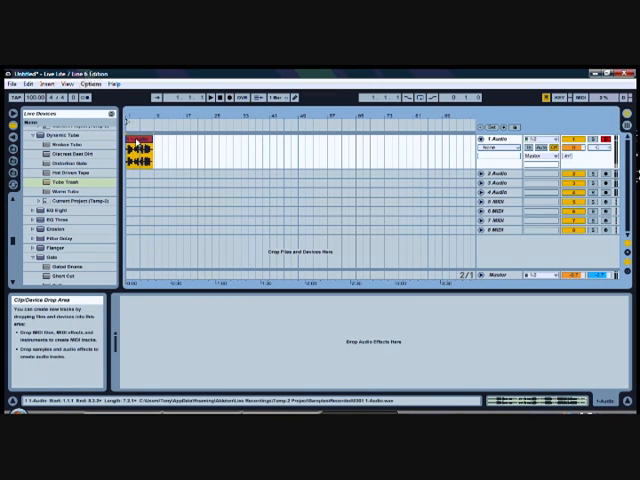
- Rename the clip just recorded on the first audio track
{"action": "right_click", "coordinate": [138, 155]}
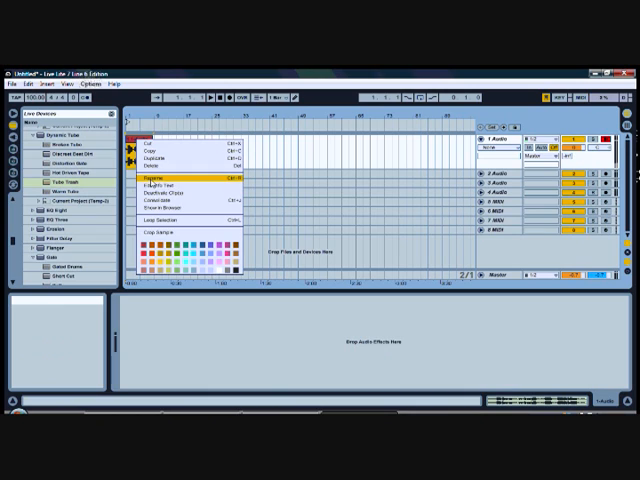
{"action": "left_click", "coordinate": [157, 175]}
{"action": "type", "text": "Vocals"}
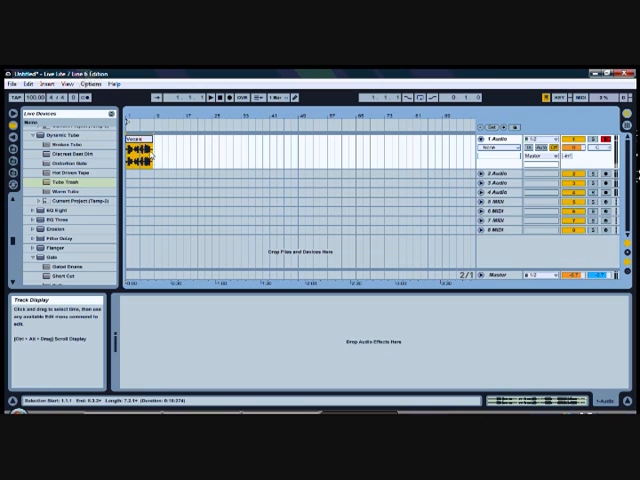
{"action": "right_click", "coordinate": [135, 147]}
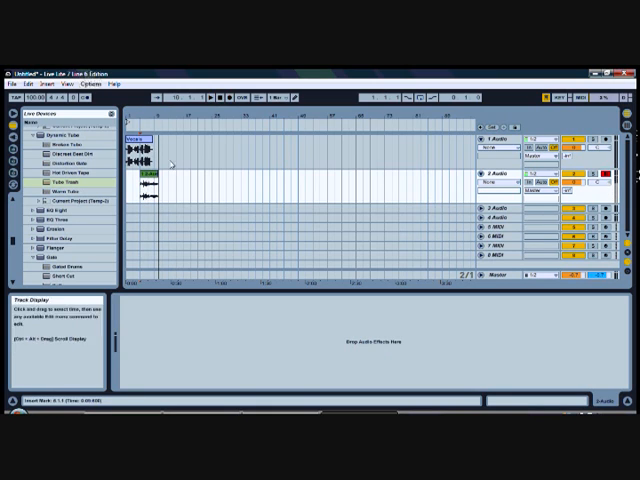
- Name the second track's recorded clip 'guitar'
{"action": "left_click", "coordinate": [148, 178]}
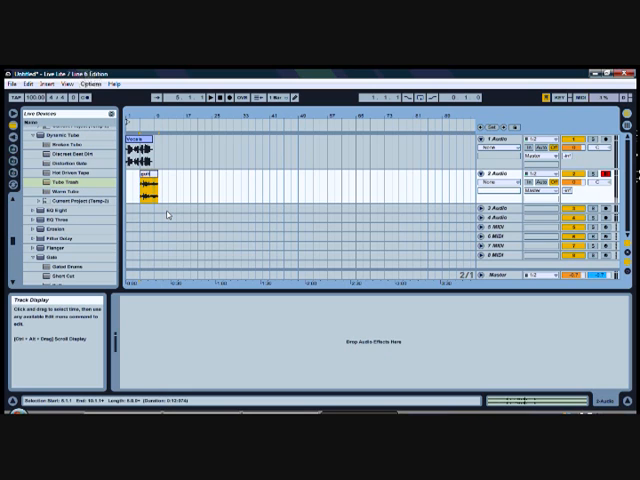
{"action": "left_click", "coordinate": [143, 177]}
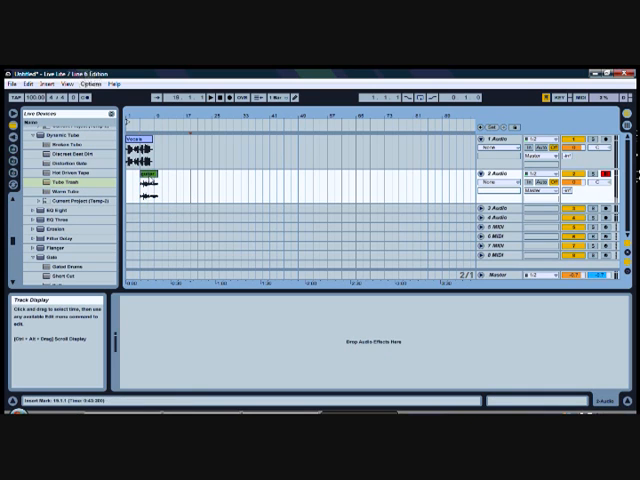
{"action": "right_click", "coordinate": [142, 172]}
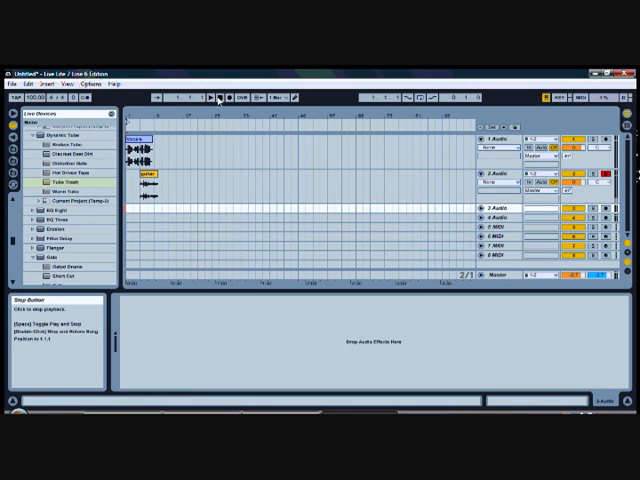
- Stop playback, remove the MIDI tracks, and add audio tracks up to eight
{"action": "left_click", "coordinate": [224, 97]}
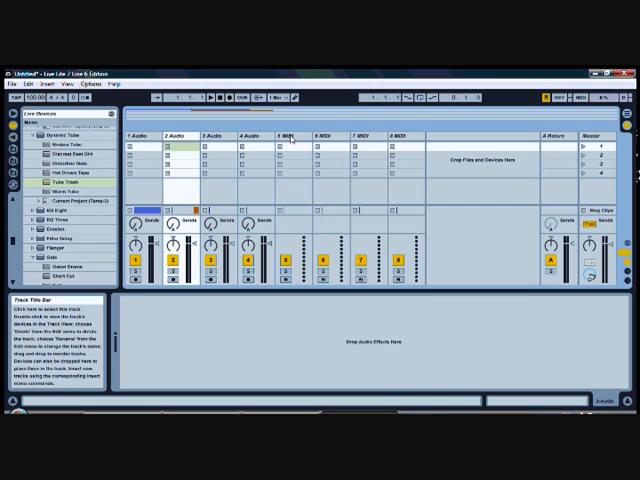
{"action": "right_click", "coordinate": [295, 140]}
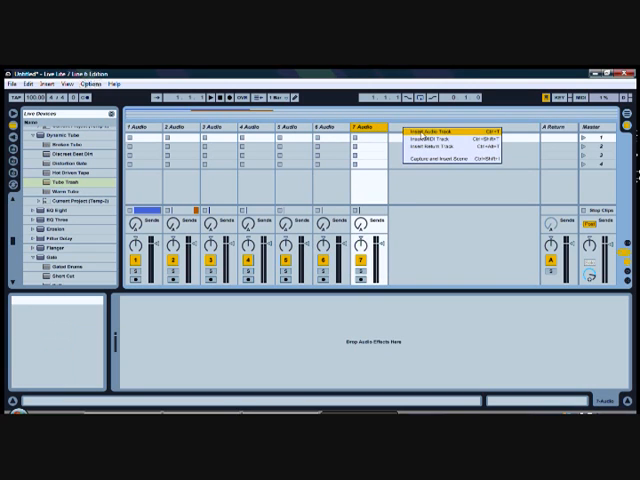
{"action": "left_click", "coordinate": [433, 130]}
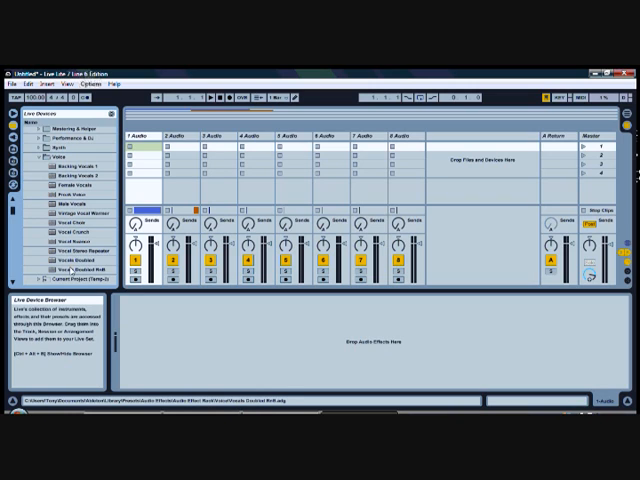
- Load the Vocals Doubled preset onto track 1 and adjust its Main Level
{"action": "left_click", "coordinate": [70, 258]}
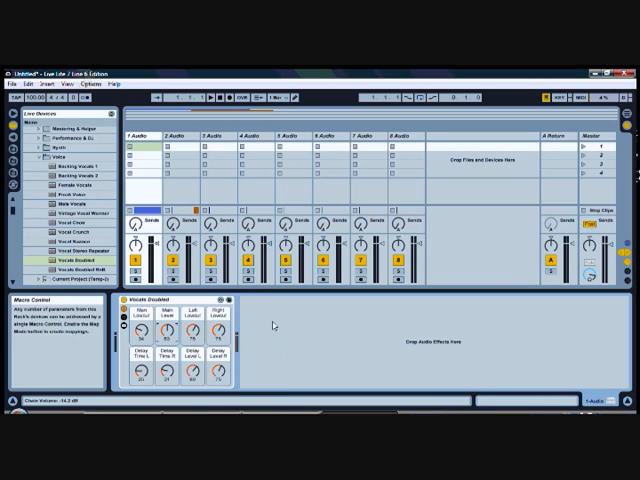
{"action": "left_click", "coordinate": [16, 84]}
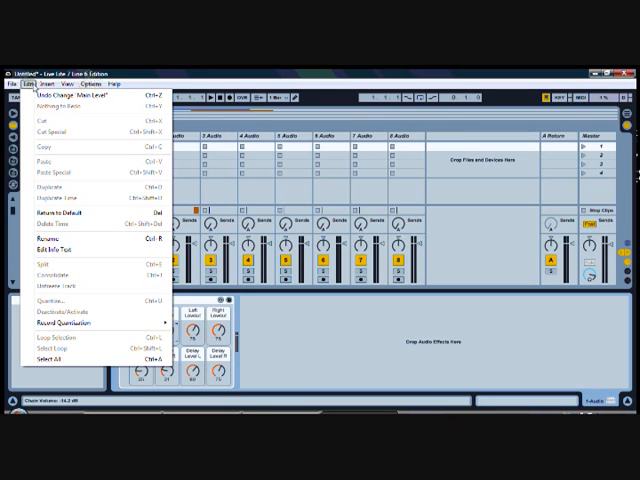
{"action": "left_click", "coordinate": [12, 84]}
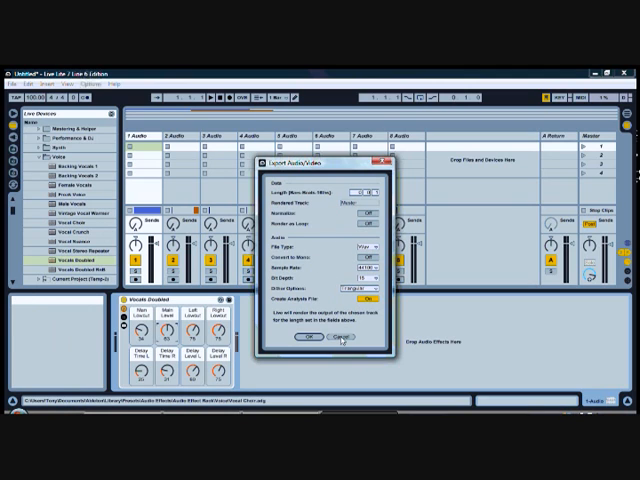
{"action": "left_click", "coordinate": [326, 340]}
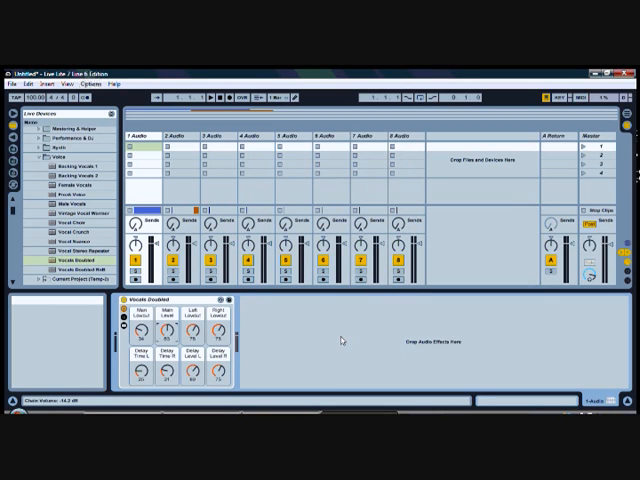
{"action": "mouse_move", "coordinate": [330, 342]}
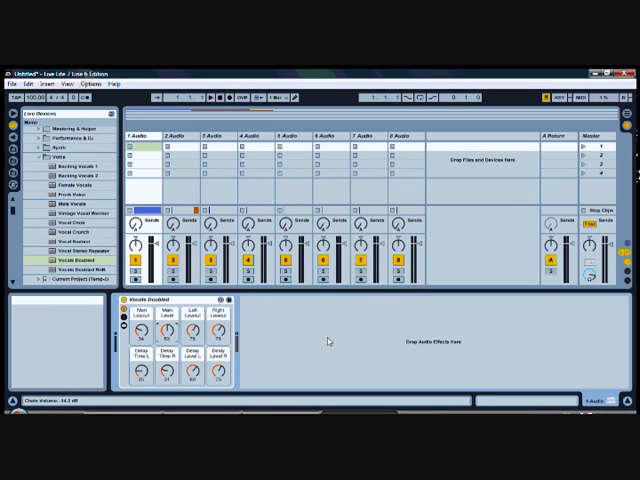